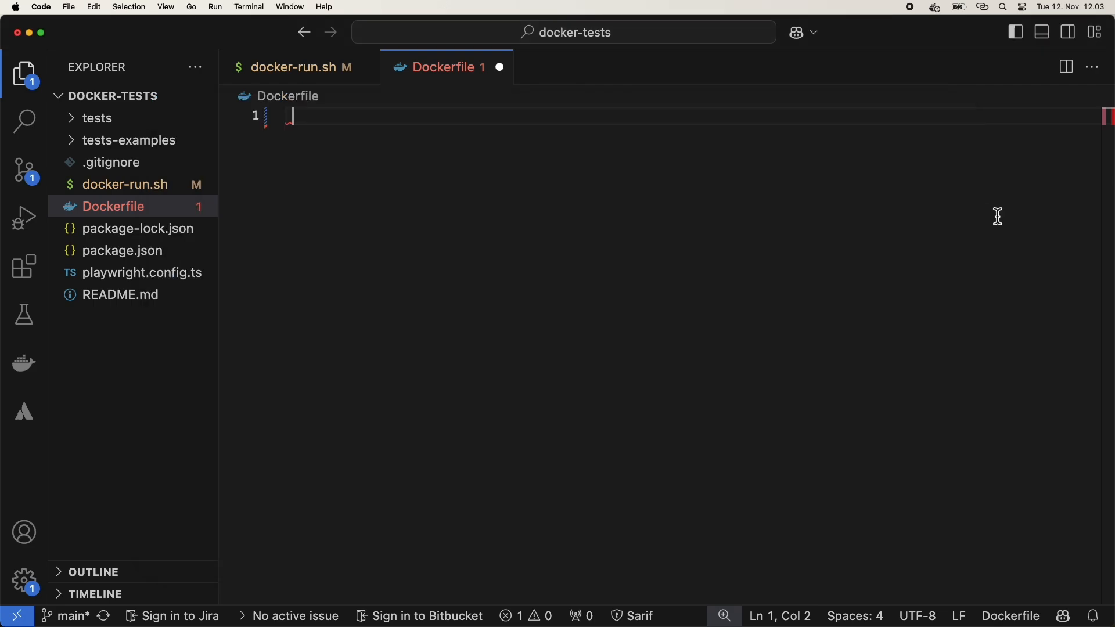
Write the Dockerfile with FROM node:latest, WORKDIR /tests and ENV PW_TEST_HTML_REPORT_OPEN='never', with comments
type("FROM node:latest")
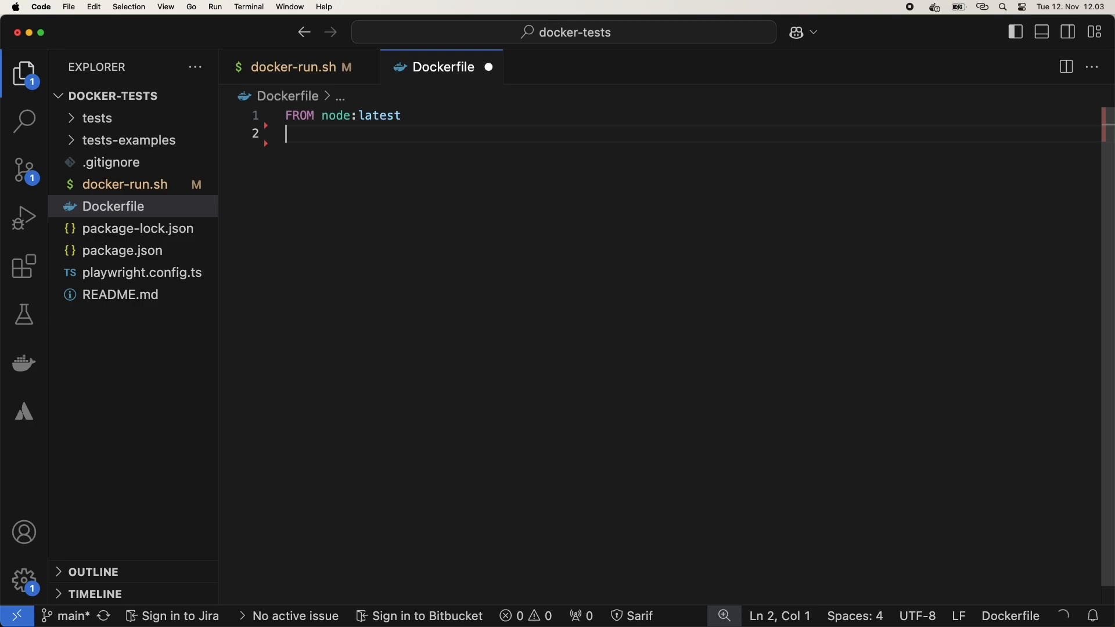
type("WORKDIR /tests")
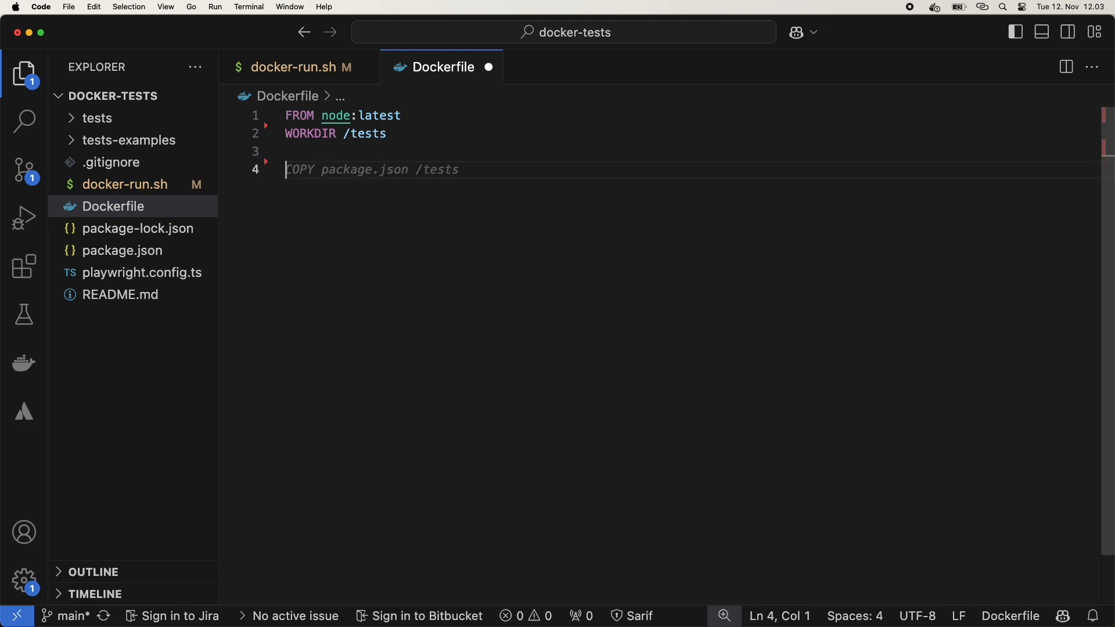
type("# Prevent the brows")
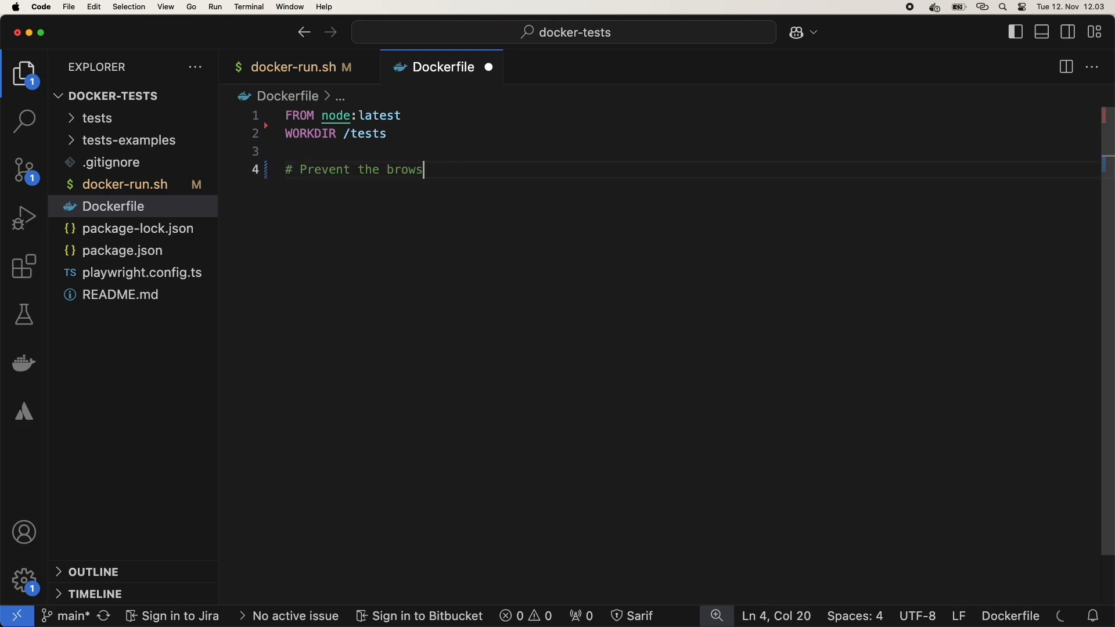
type("ENV PW_TEST_HTML_REPORT_OPEN='never")
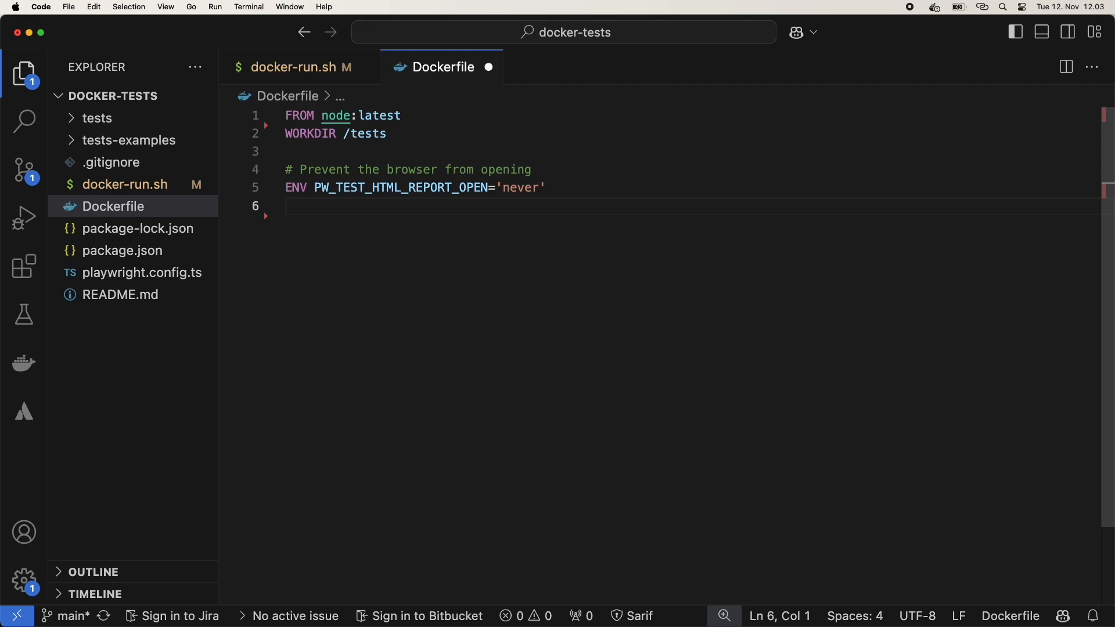
type("# Clone the run")
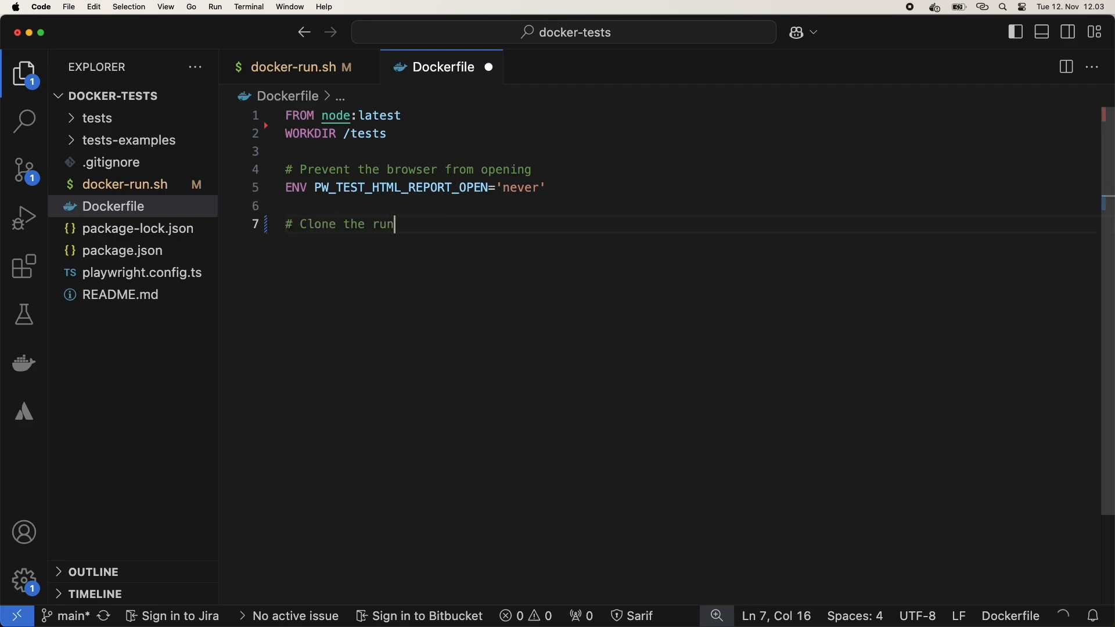
Add a 'RUN git clone' line and reveal the repository's clone URL in GitLab
type("RUN git clone")
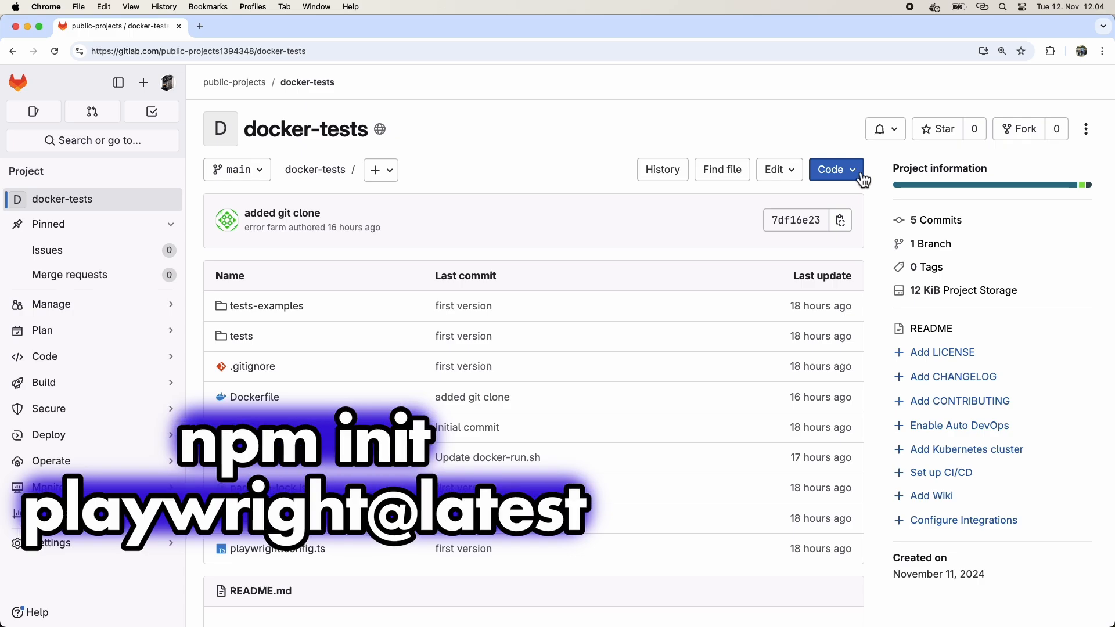
left_click(835, 169)
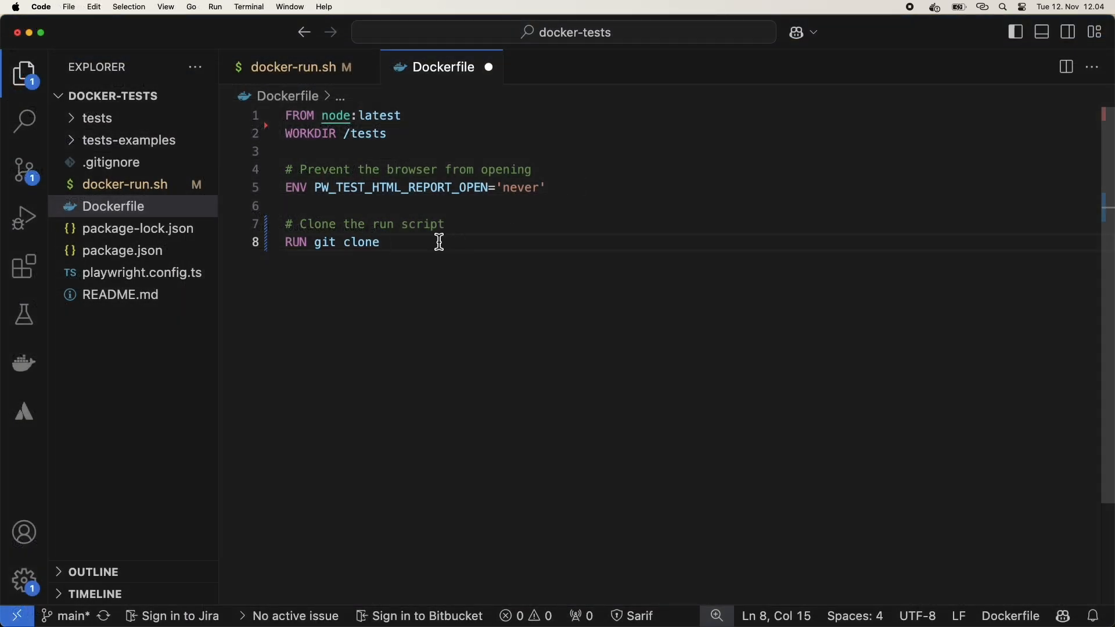
right_click(439, 241)
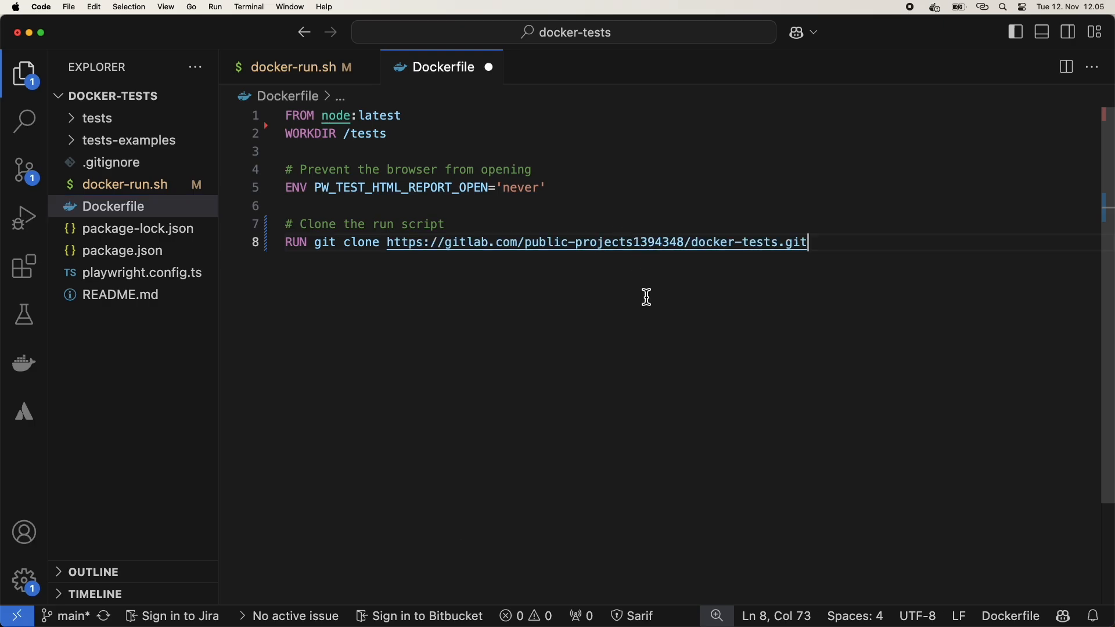
type(".")
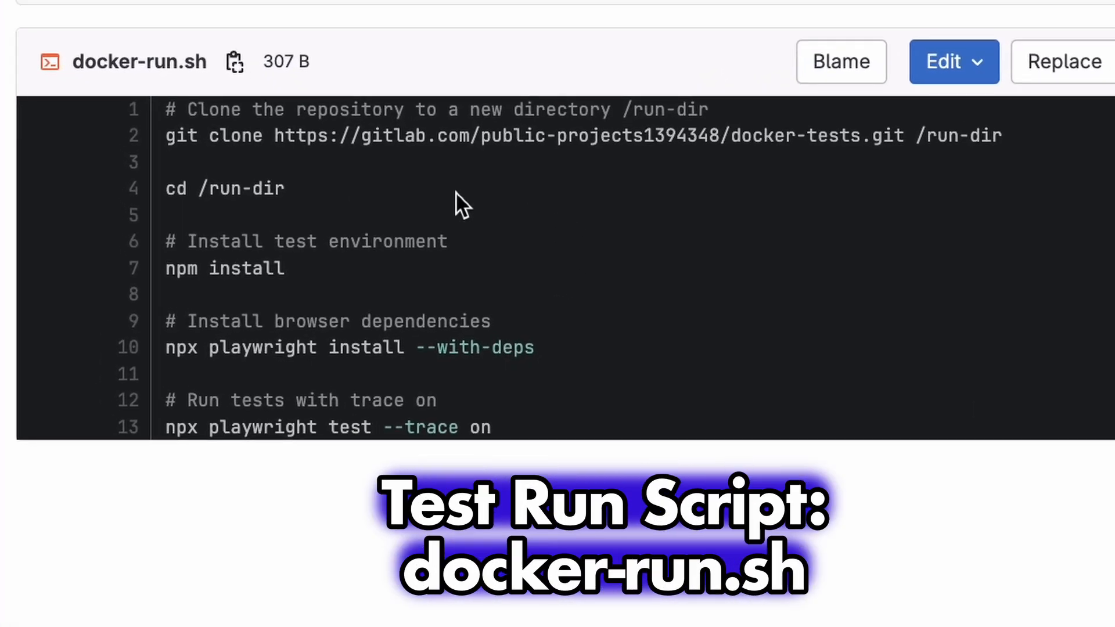
double_click(235, 136)
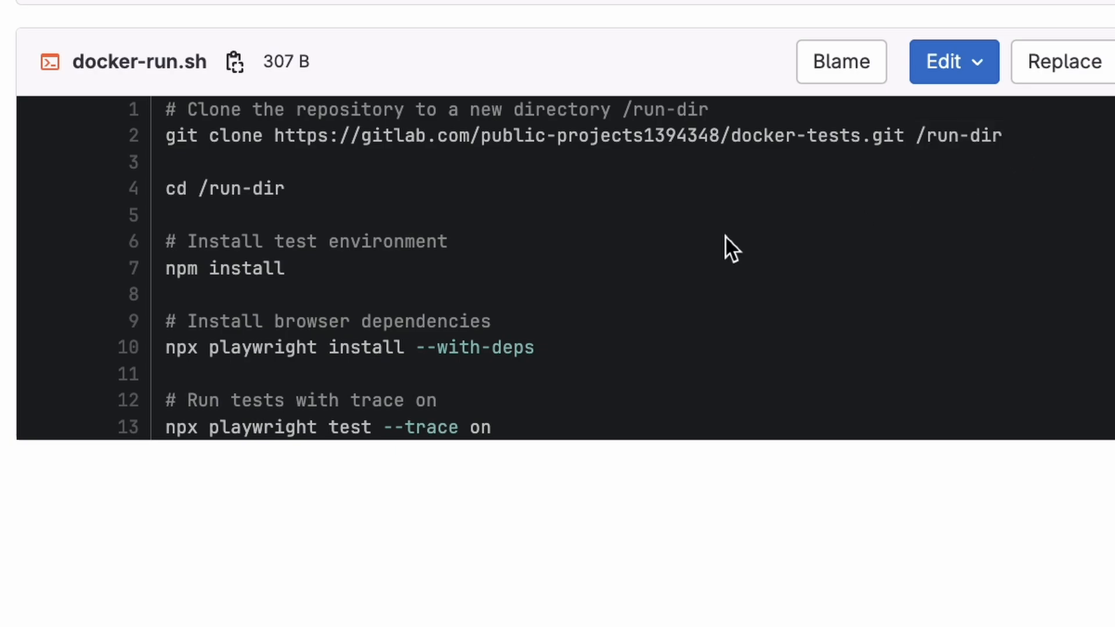
double_click(241, 188)
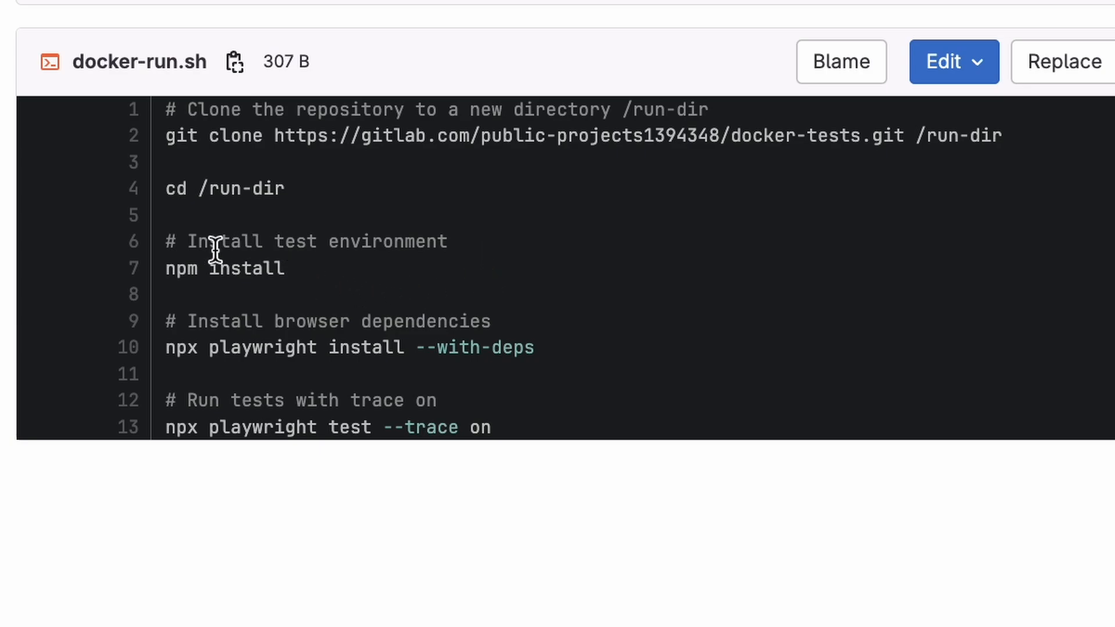
mouse_move(631, 377)
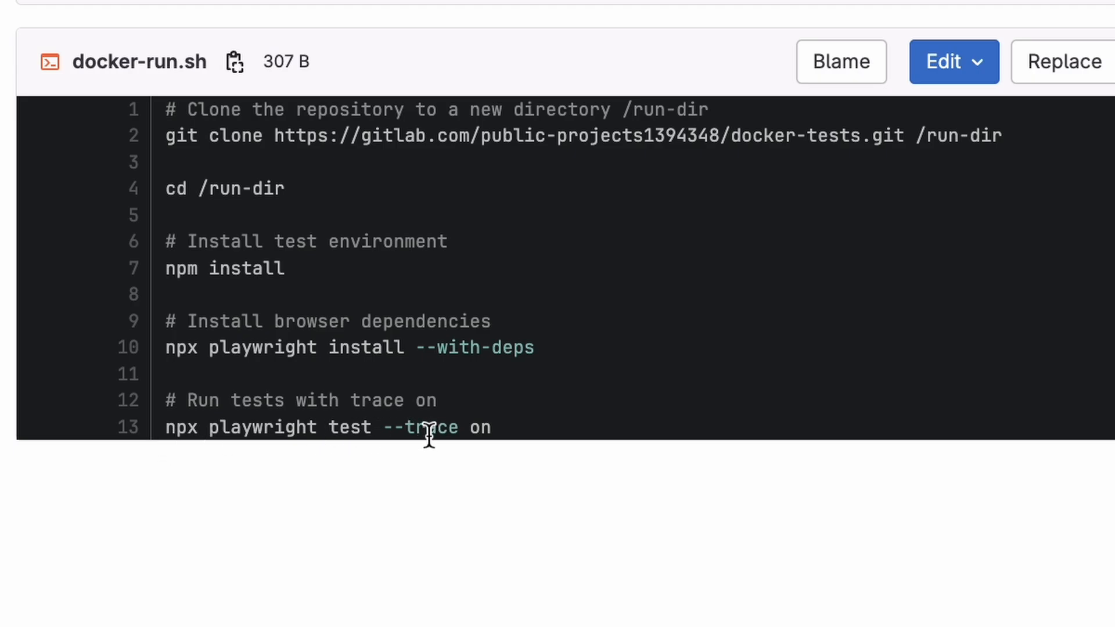
mouse_move(662, 447)
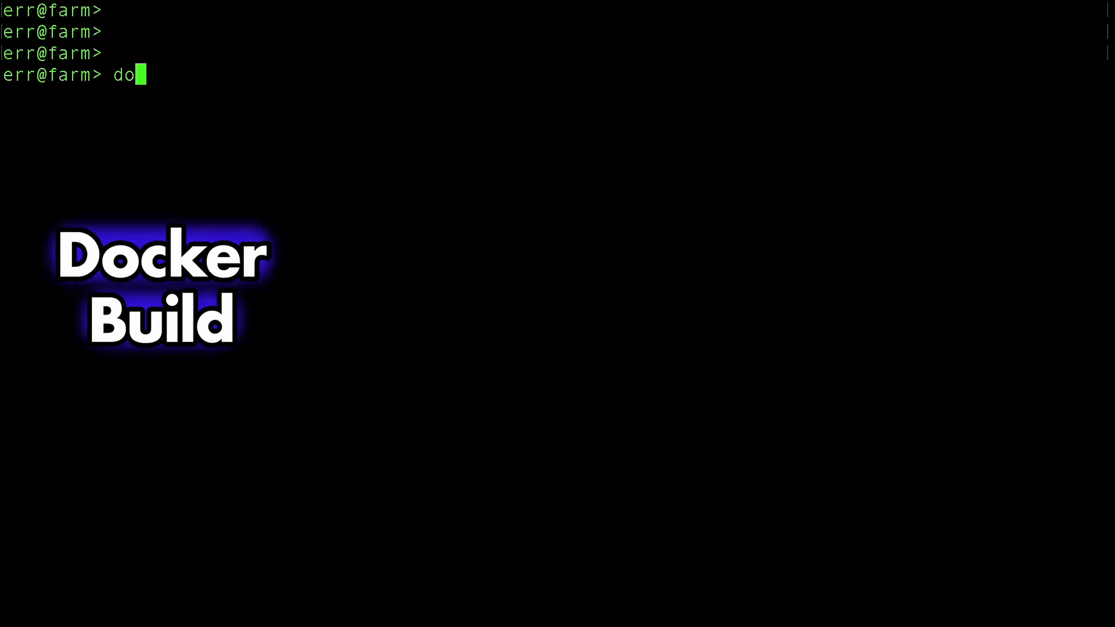
Run 'docker build --no-cache --pull -t testrun-image .' in Terminal
type("cker build --no-cache")
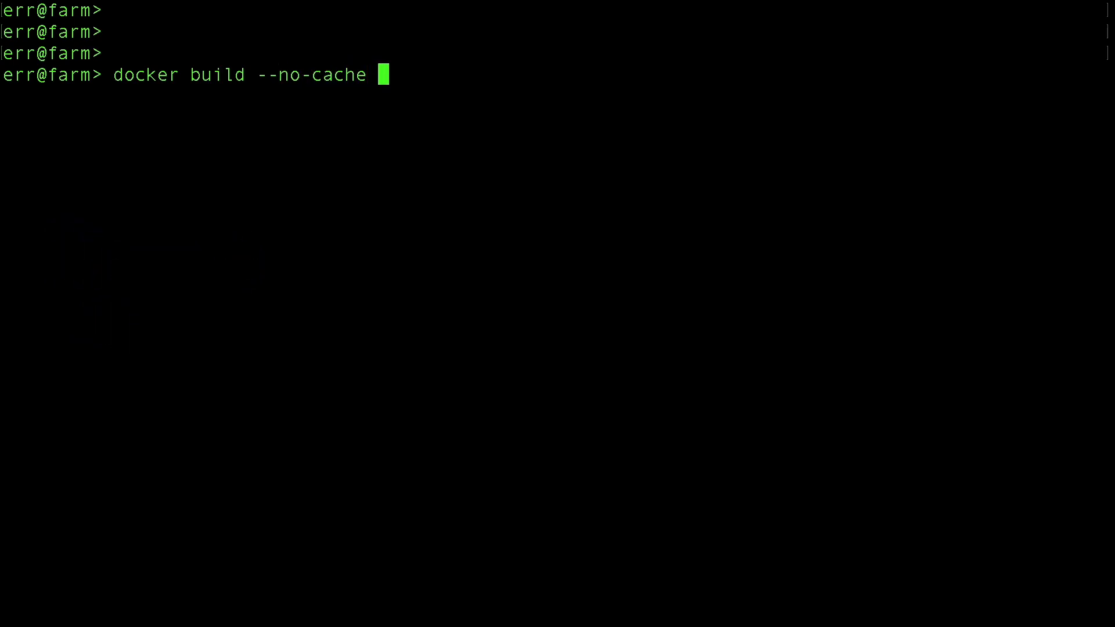
type("--")
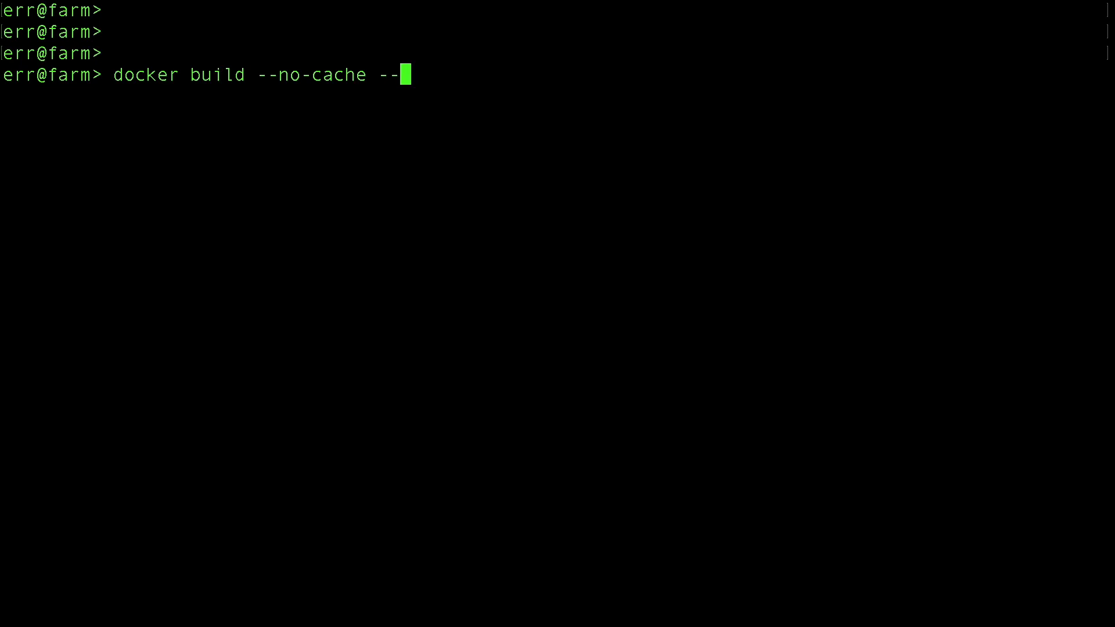
type("pull")
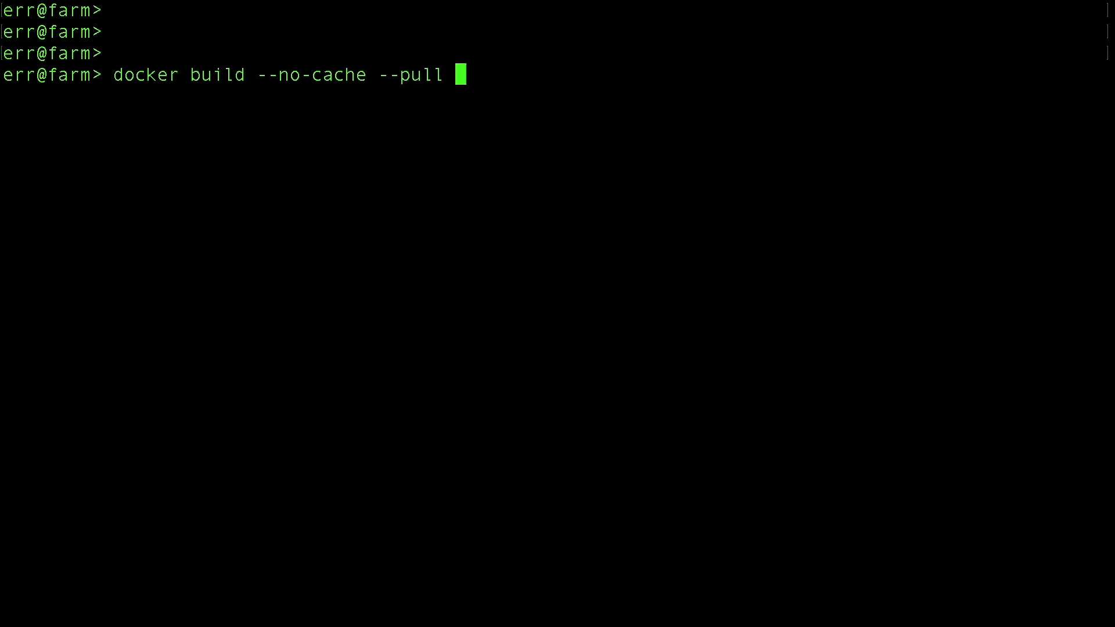
type("-t")
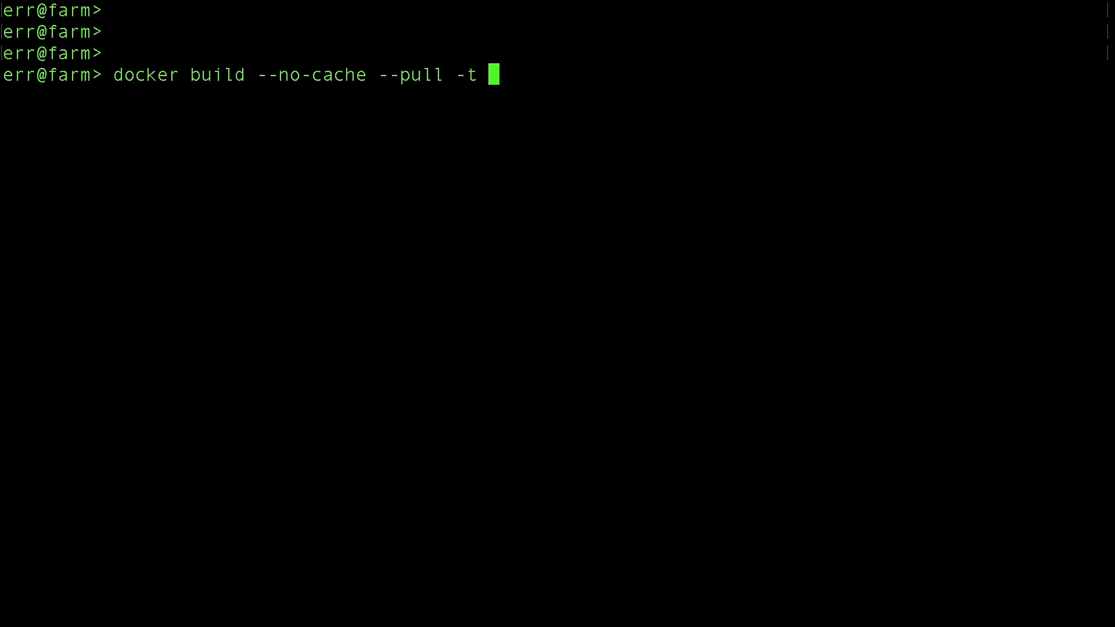
type("testrun-image .")
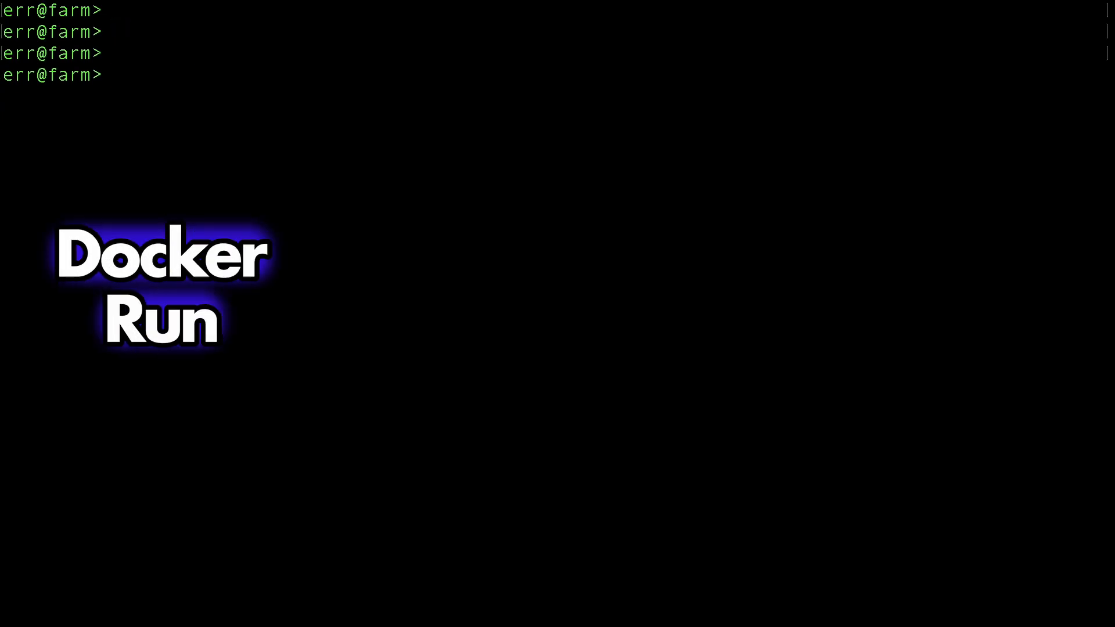
Run 'docker run --volume ./run-dir:/run-dir -it --rm testrun-image ./docker-run.sh' in Terminal
type("docker run --vo")
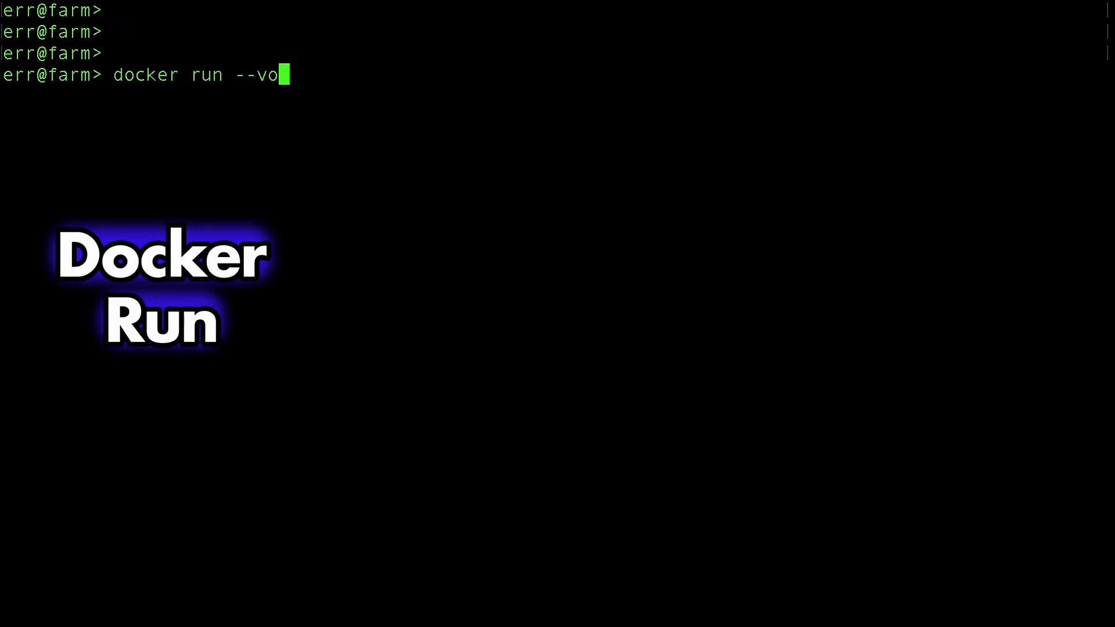
type("lume ./run-dir:/")
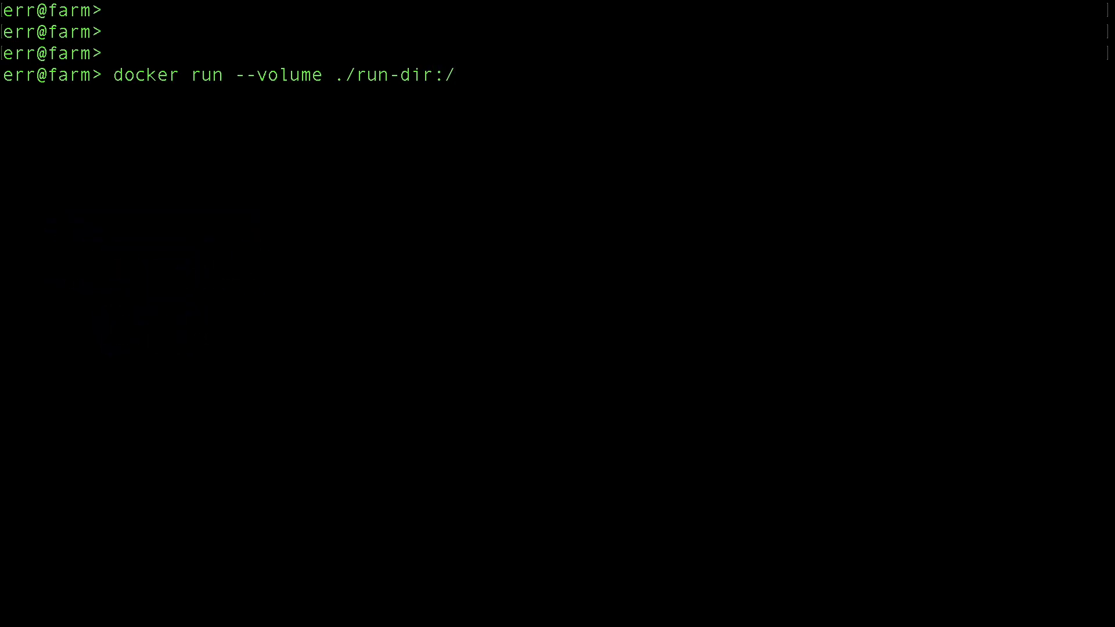
type("run-dir")
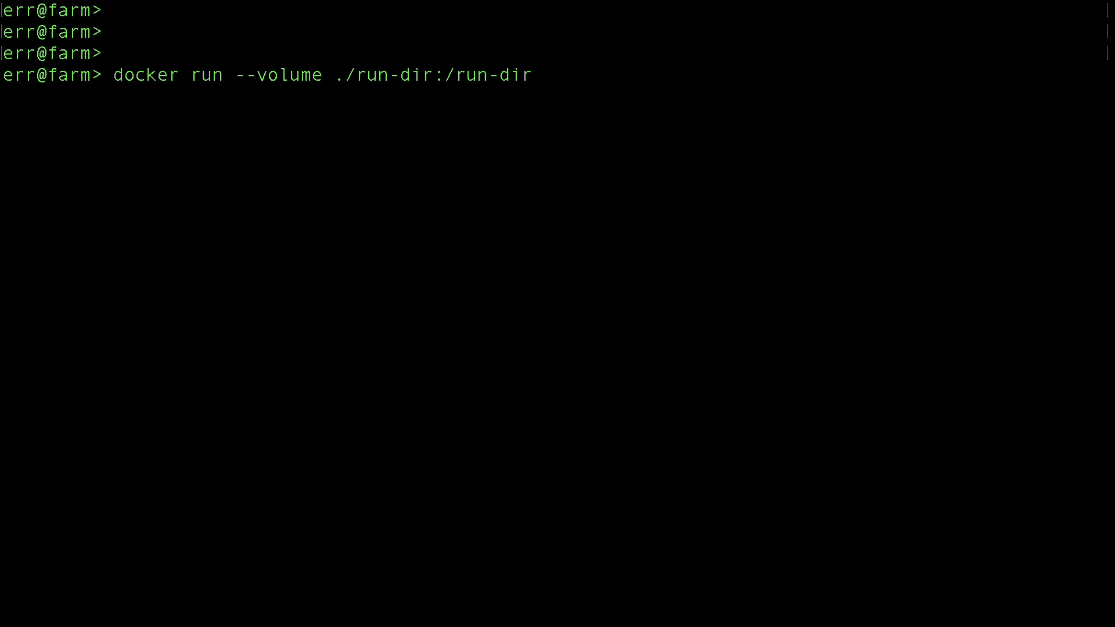
type("-it --rm")
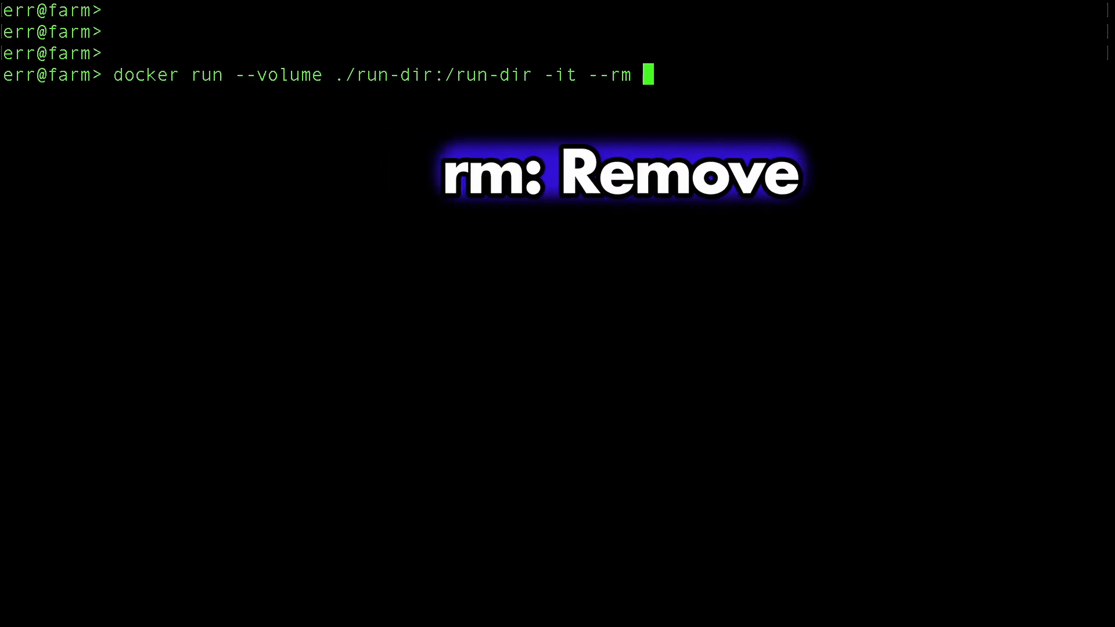
type("test")
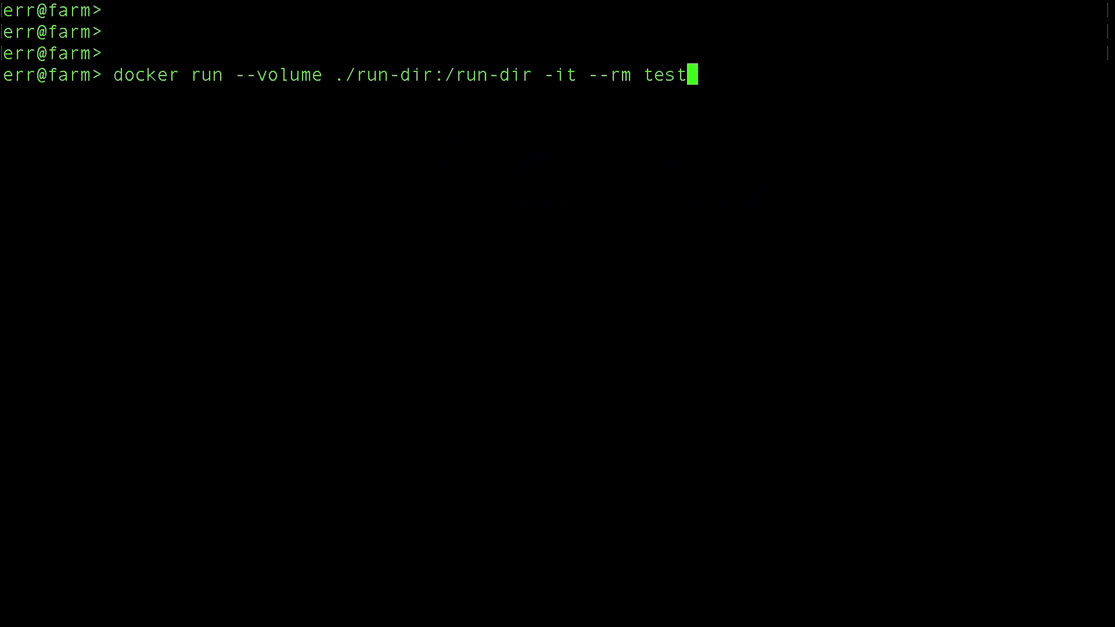
type("run-image ./docker-run.sh")
type("npx playwright show-report run-dir/playwright-report/")
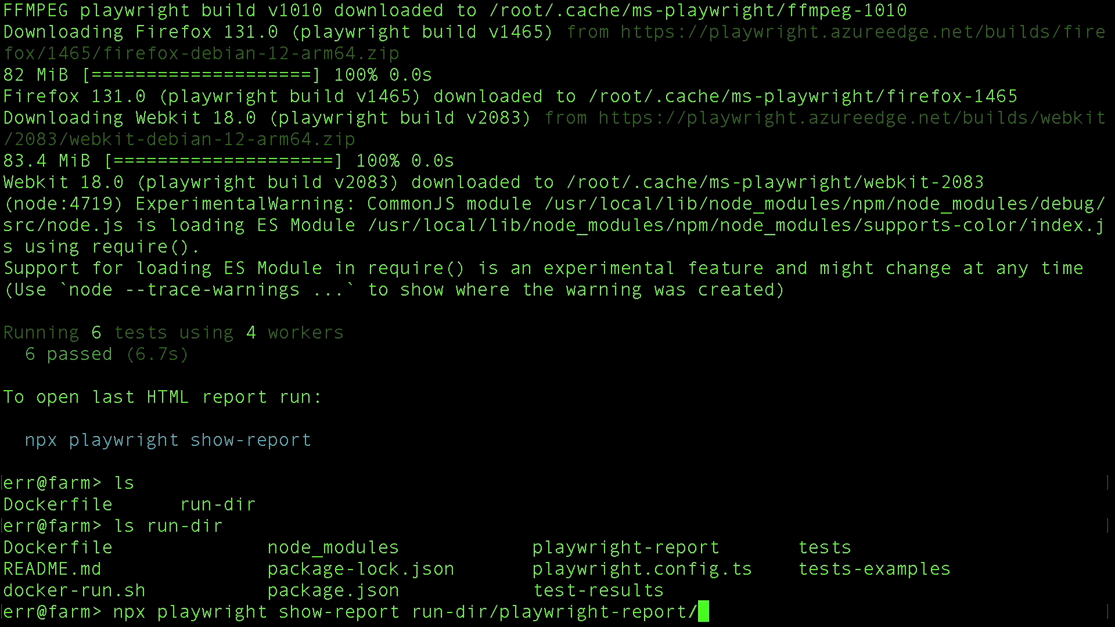
Fix the path and run npx playwright show-report run-dir/playwright-report to open the report
key("BackSpace")
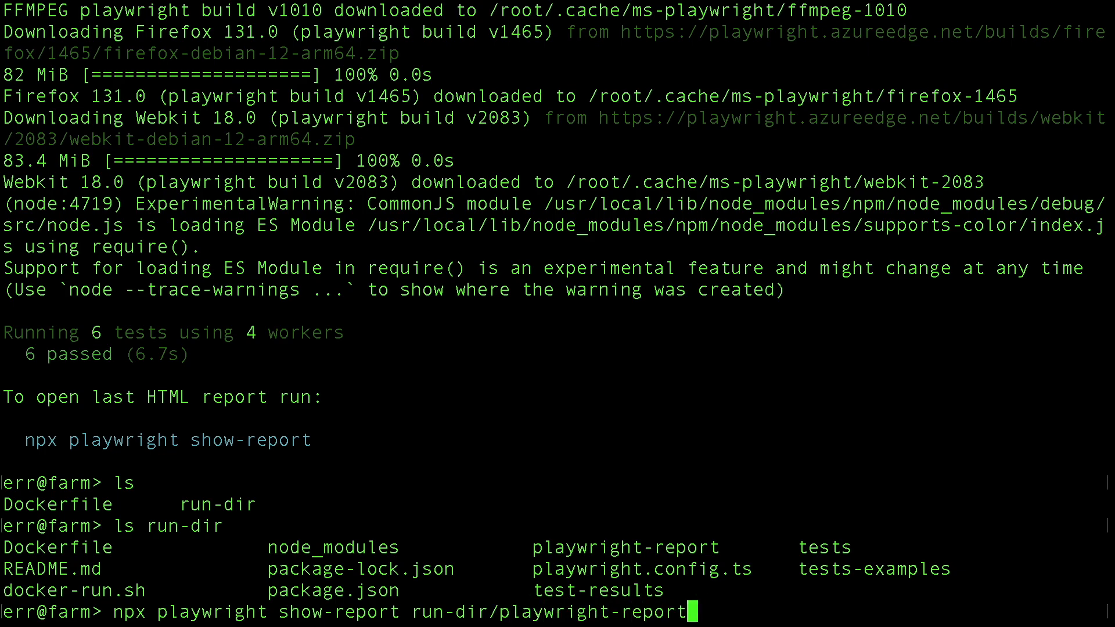
key("enter")
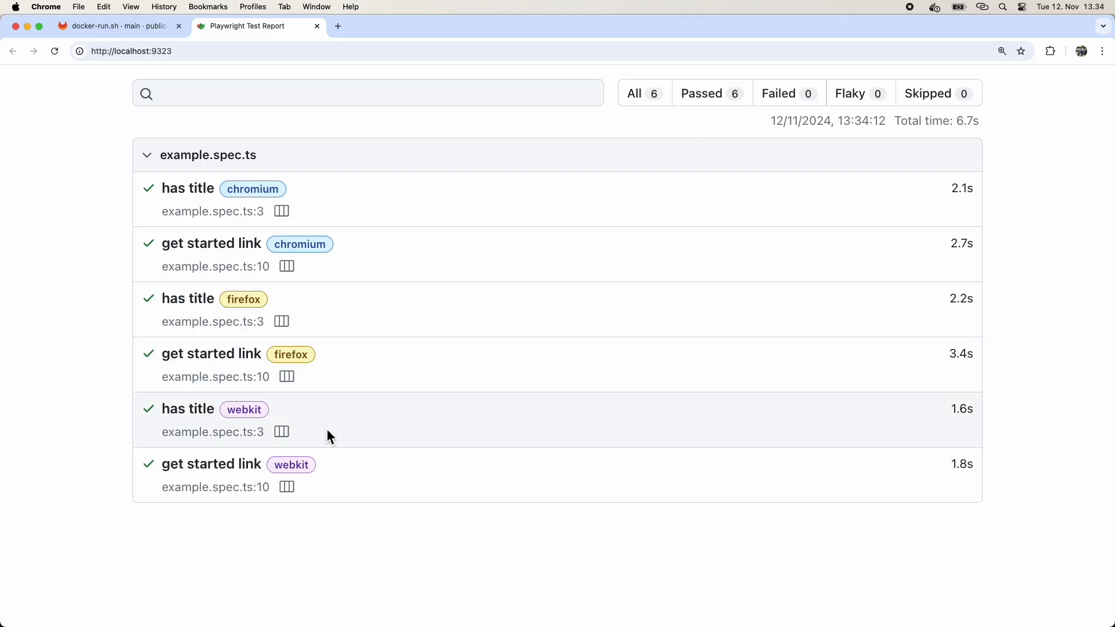
Open the get started link test's trace and view its Network tab
left_click(212, 353)
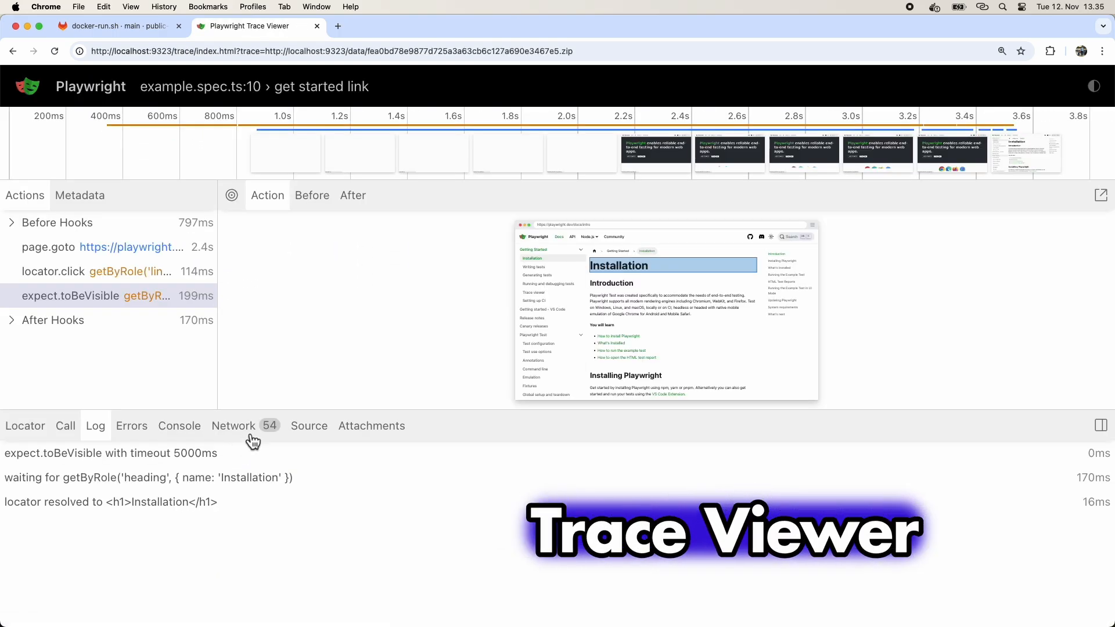
left_click(107, 272)
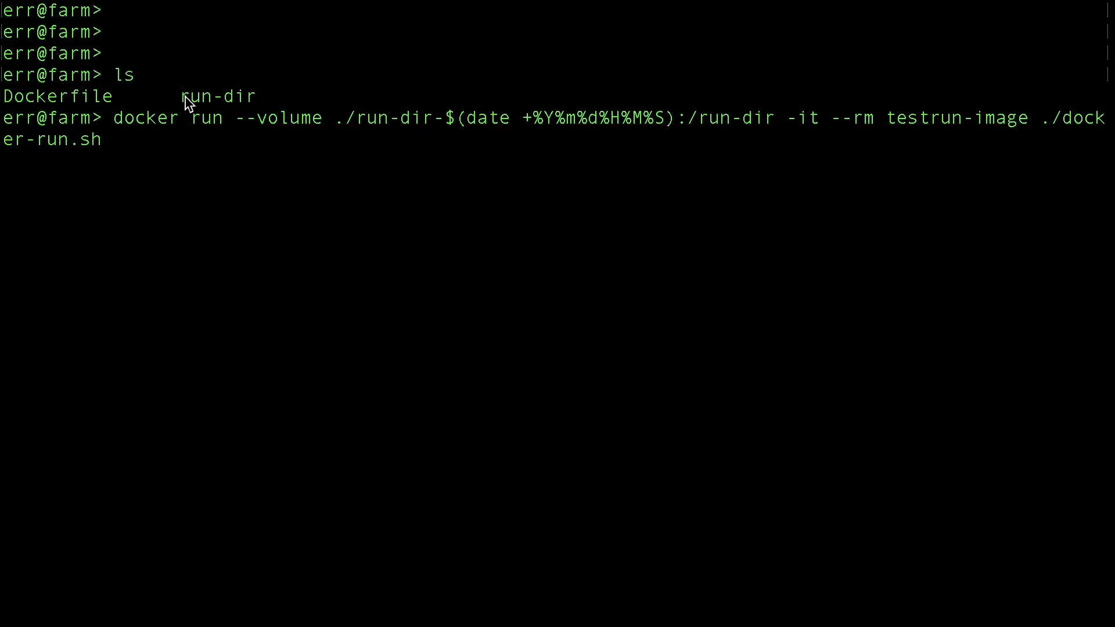
Select the run-dir folder name and the $(date +%Y%m%d%H%M%S) timestamp part in the command
double_click(219, 96)
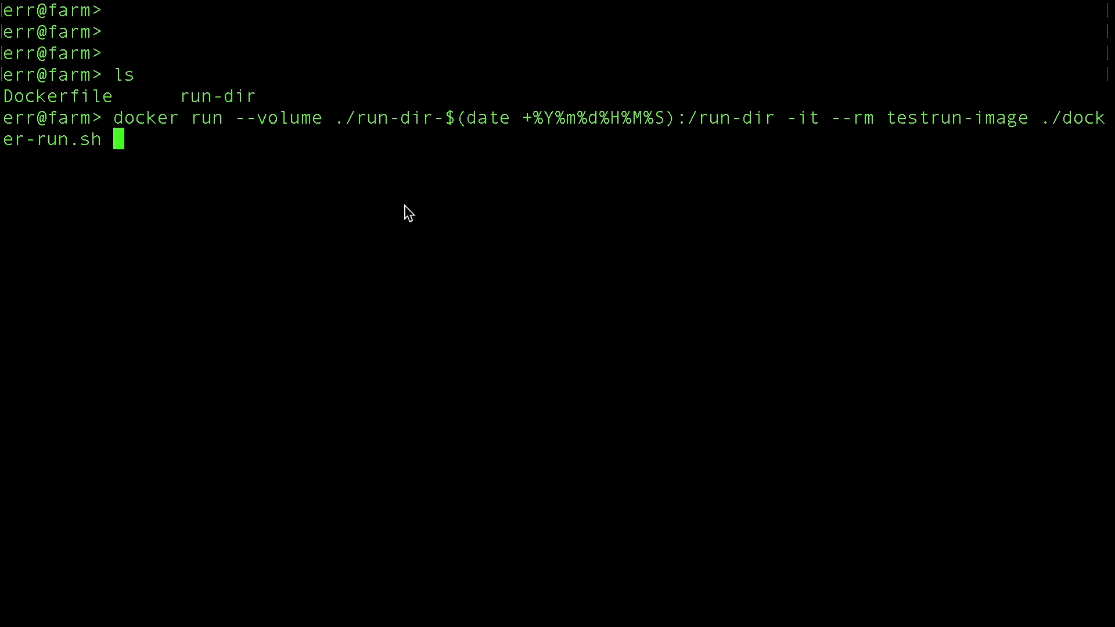
mouse_move(396, 171)
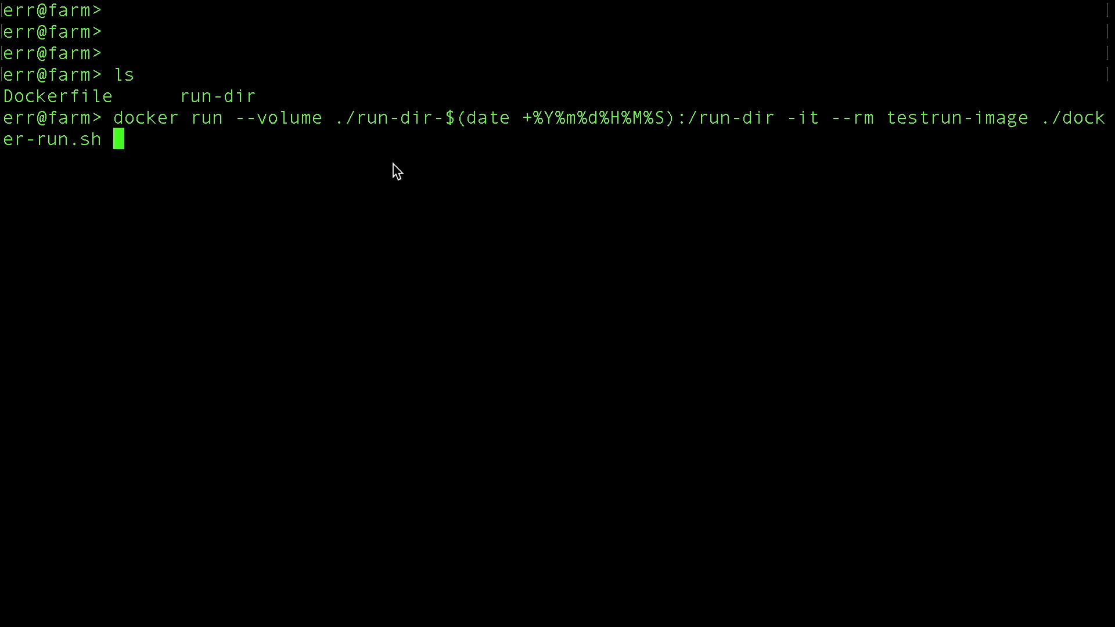
double_click(453, 117)
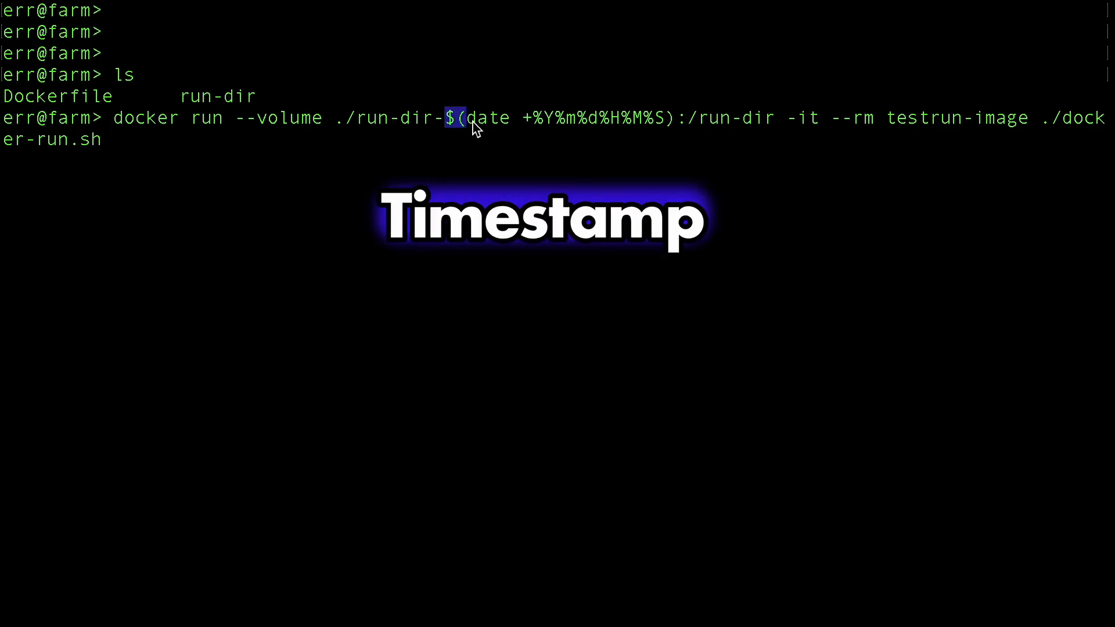
left_click_drag(455, 118, 678, 118)
type("ls")
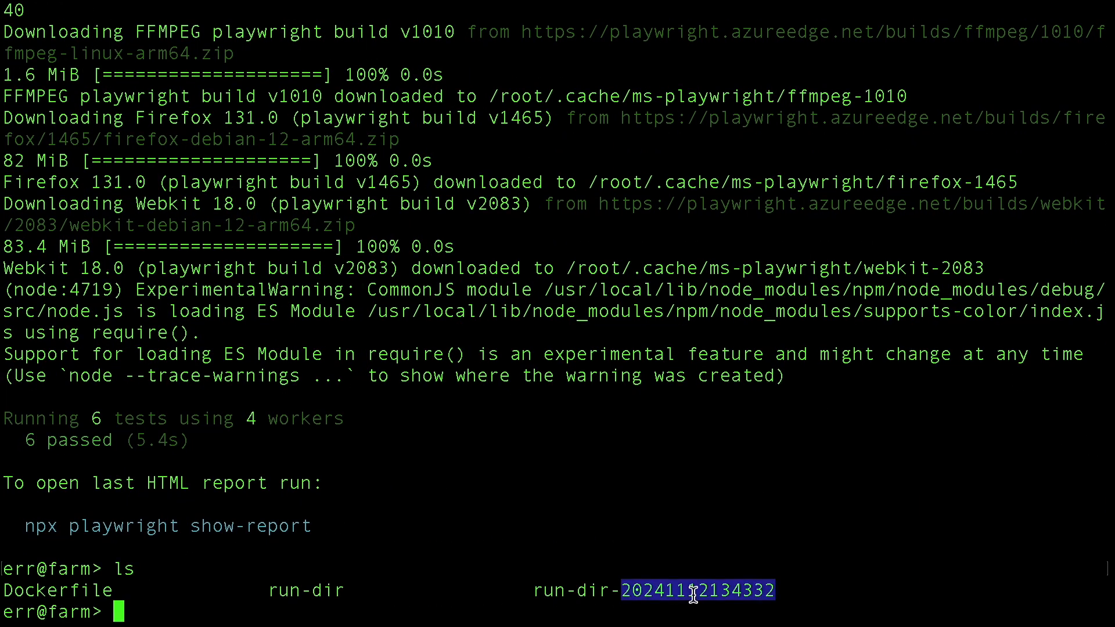
mouse_move(928, 573)
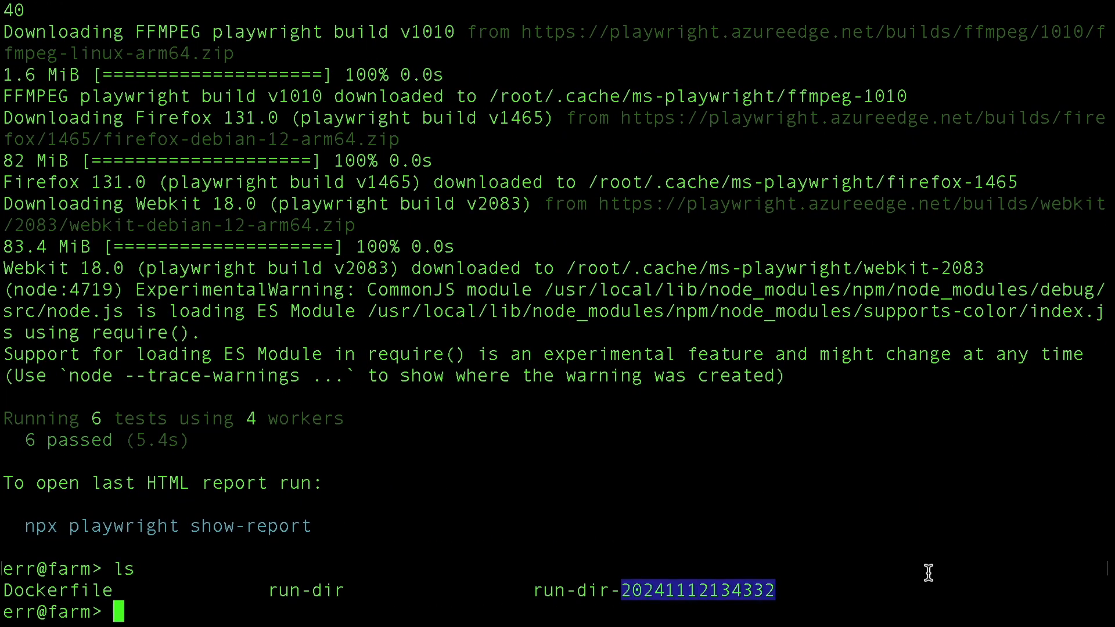